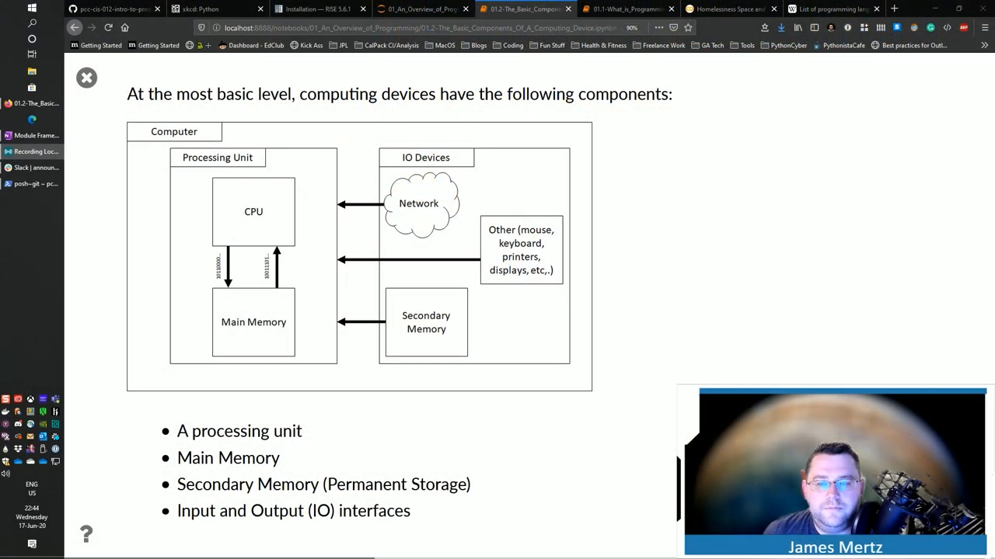
mouse_move(485, 445)
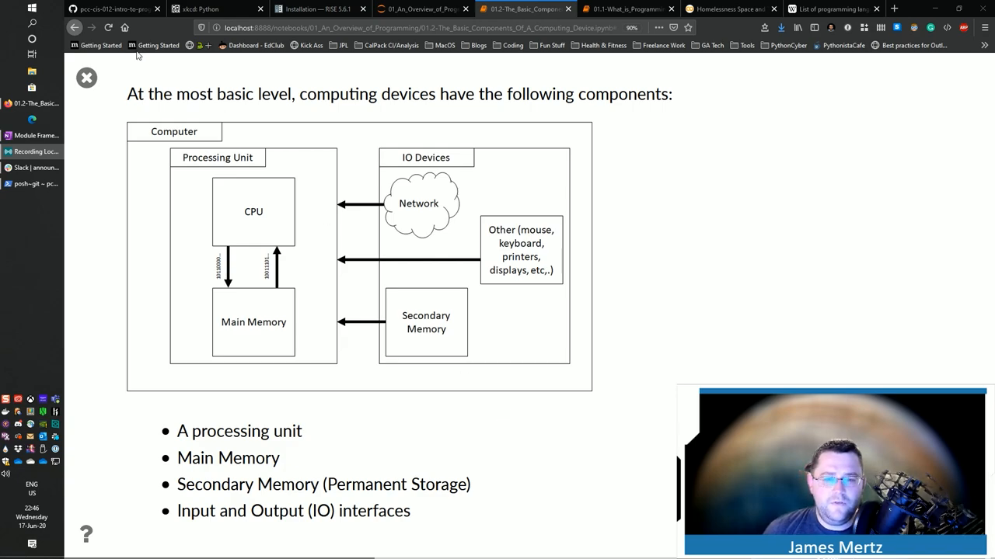
mouse_move(428, 168)
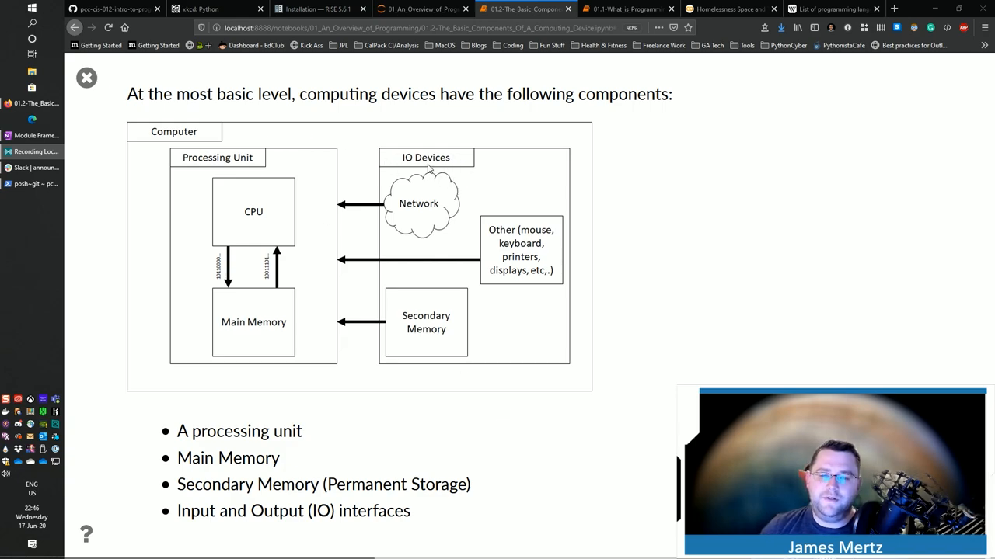
mouse_move(511, 210)
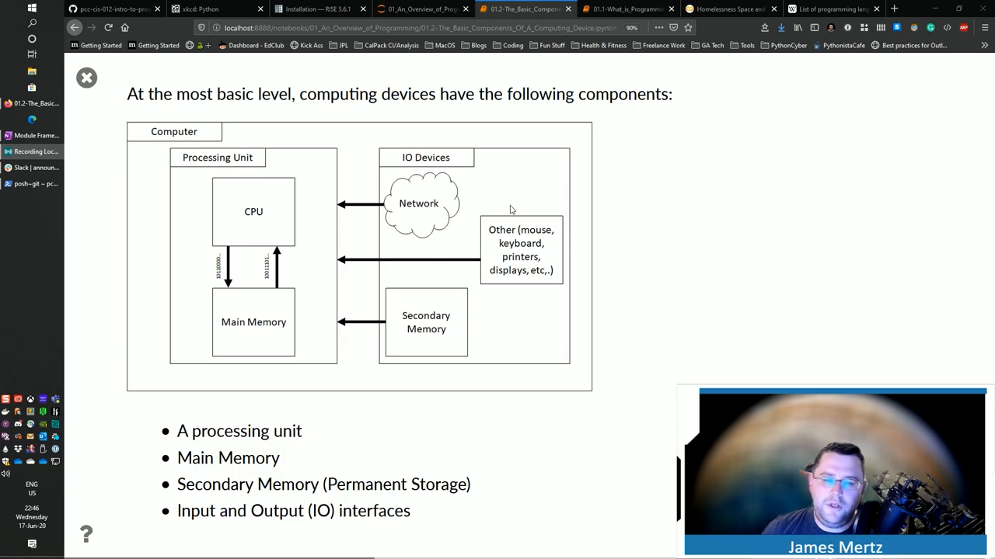
mouse_move(539, 268)
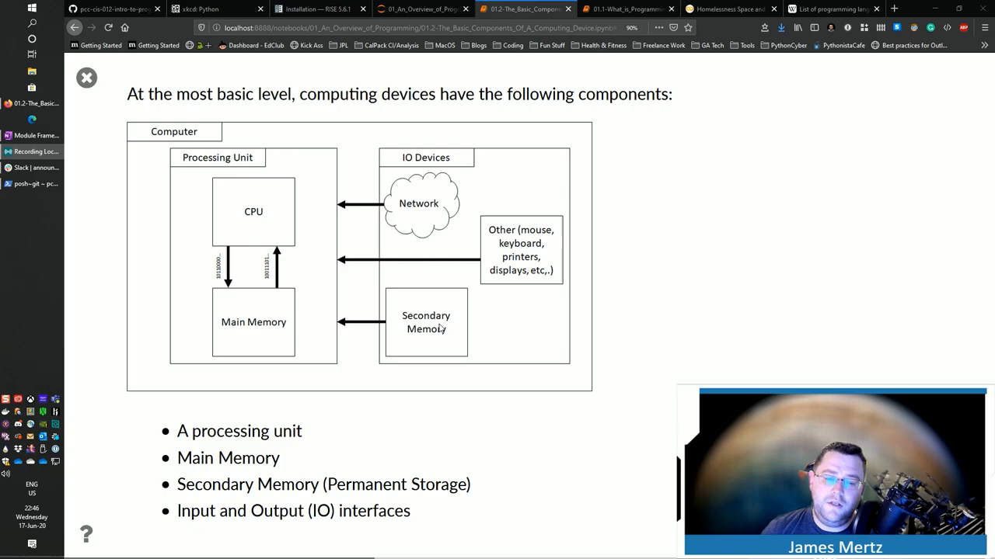
mouse_move(124, 275)
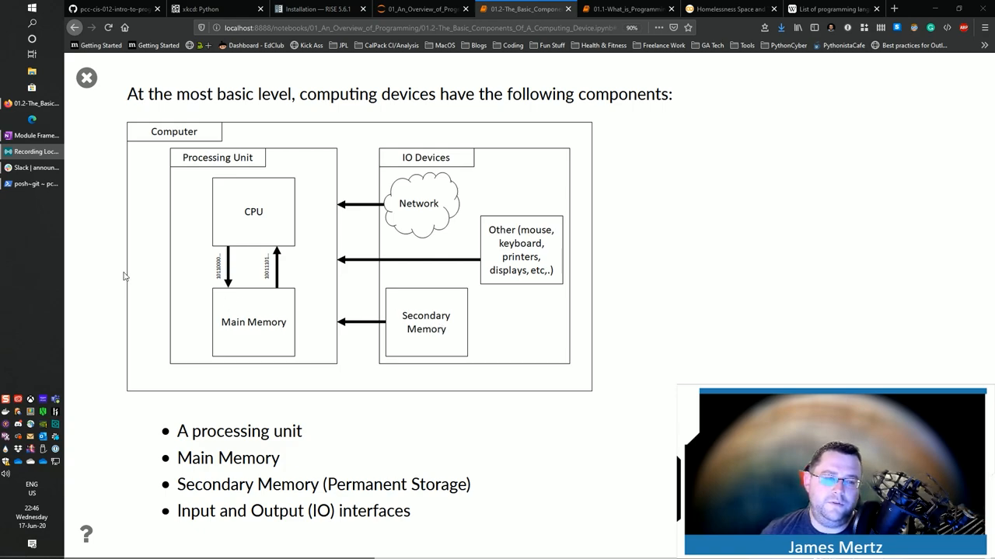